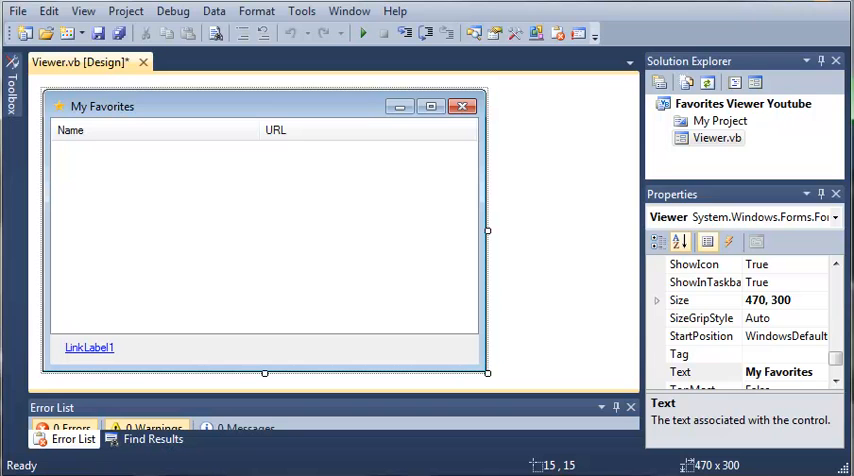
pyautogui.moveTo(64, 10)
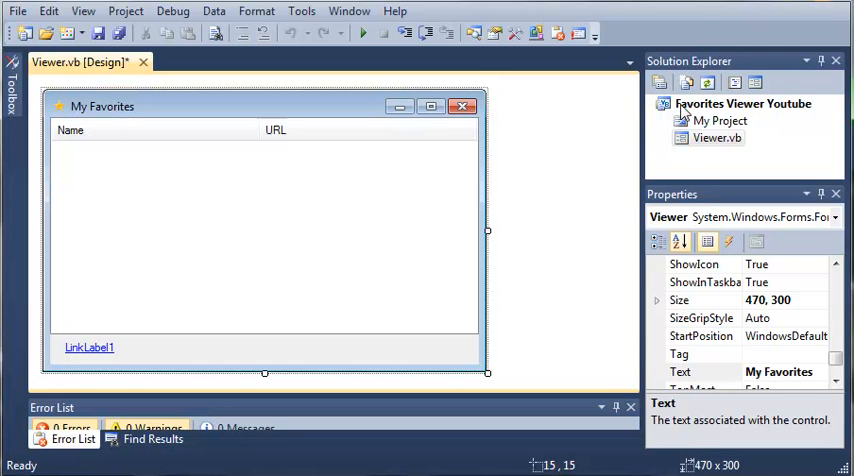
# - Bring up the project's Add options in Solution Explorer to add a new class
pyautogui.rightClick(744, 104)
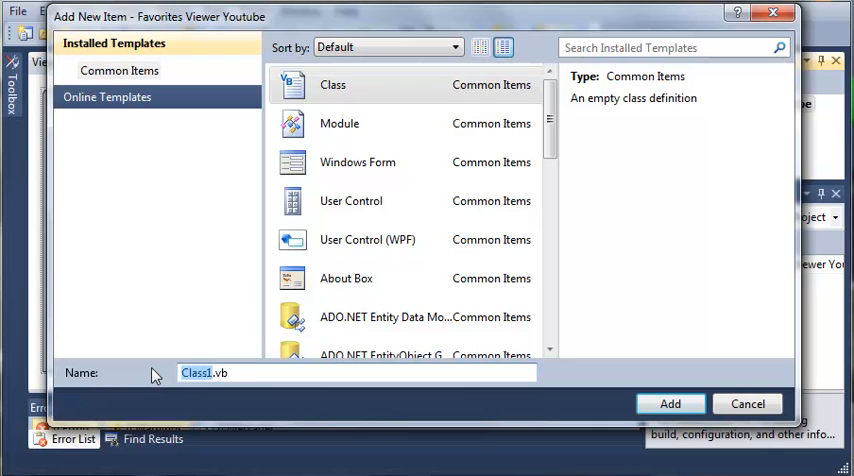
# - Add a new class file named WebFavorite.vb to the Favorites Viewer project
pyautogui.write('WebFavorite.vb')
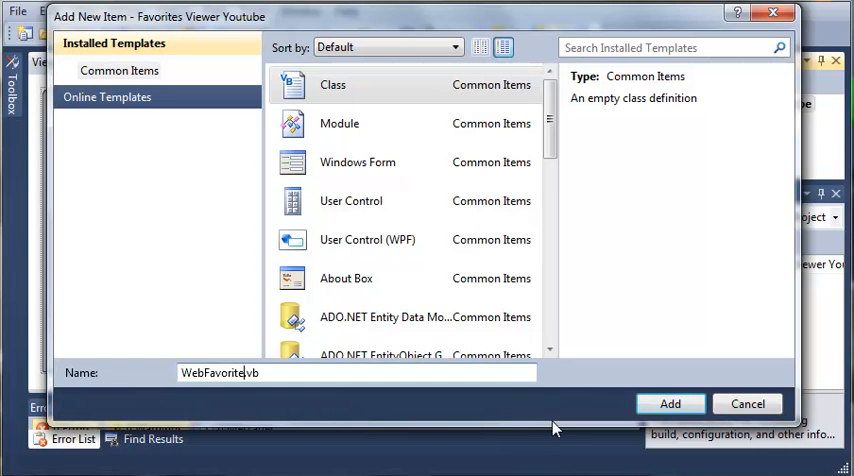
pyautogui.click(670, 404)
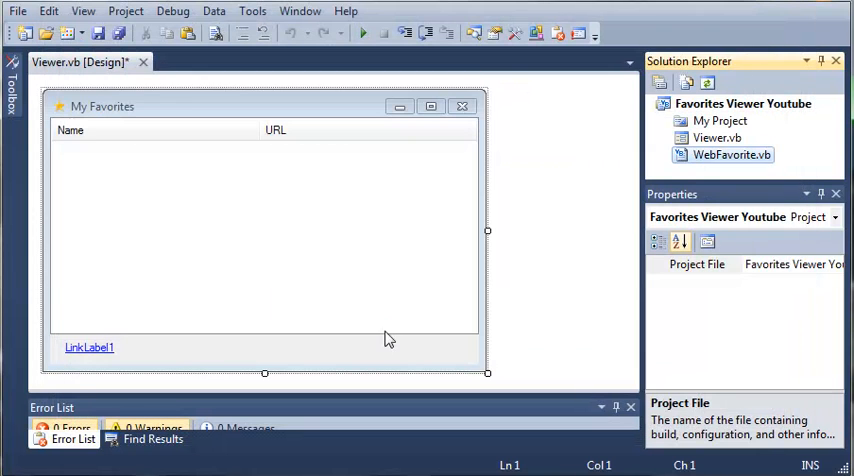
# - Make WebFavorite implement IDisposable and collapse the generated IDisposable Support region
pyautogui.doubleClick(732, 154)
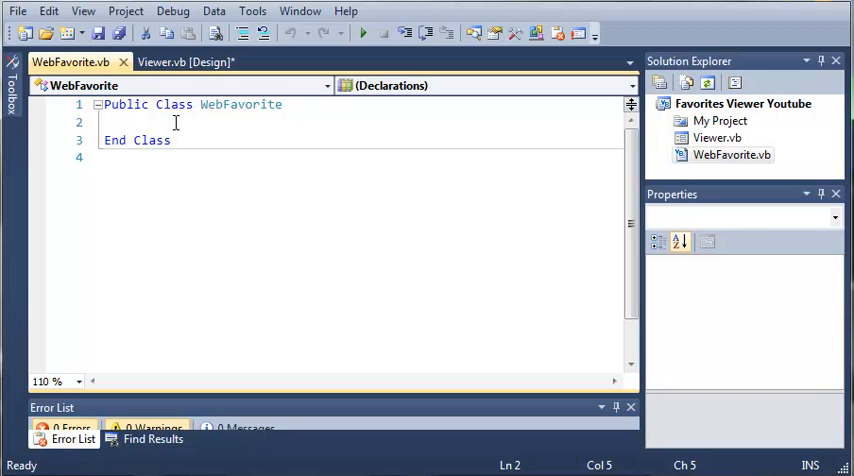
pyautogui.write('Implo')
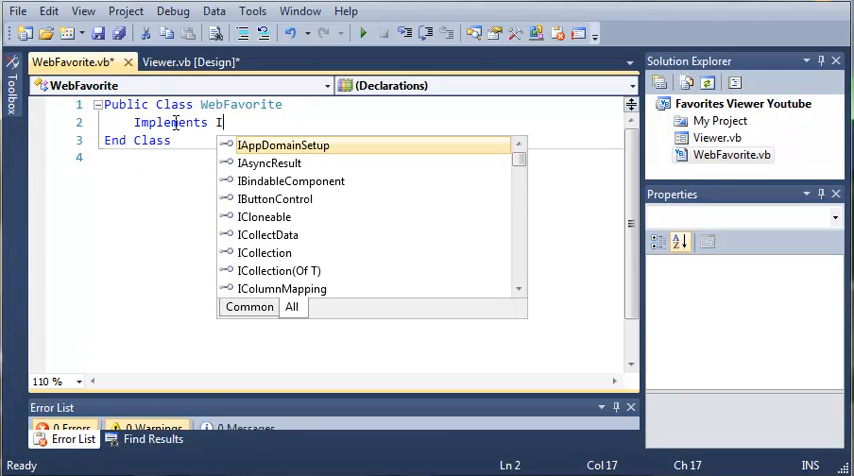
pyautogui.write('Disposable')
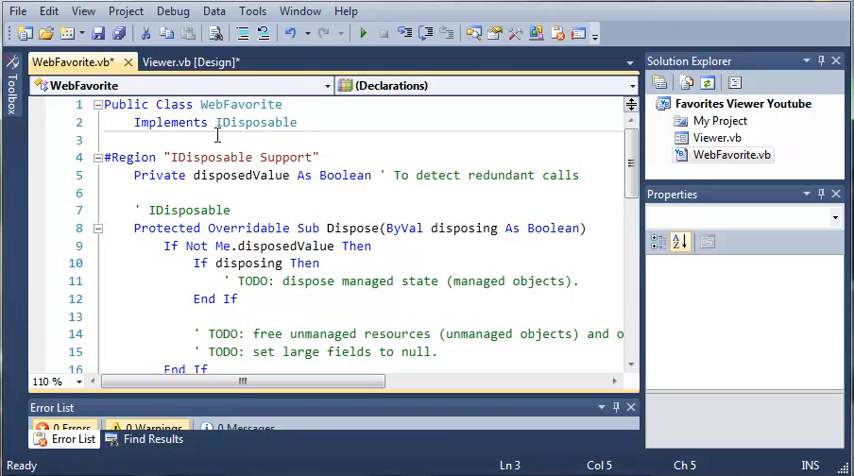
pyautogui.scroll(-3)
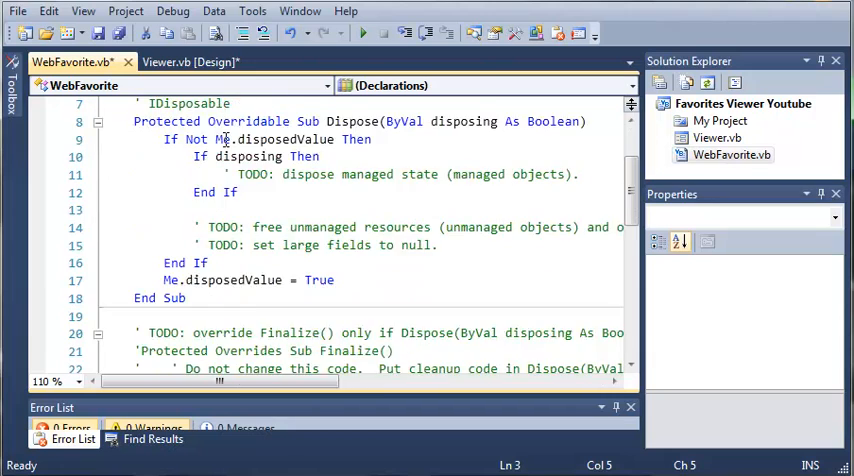
pyautogui.scroll(-3)
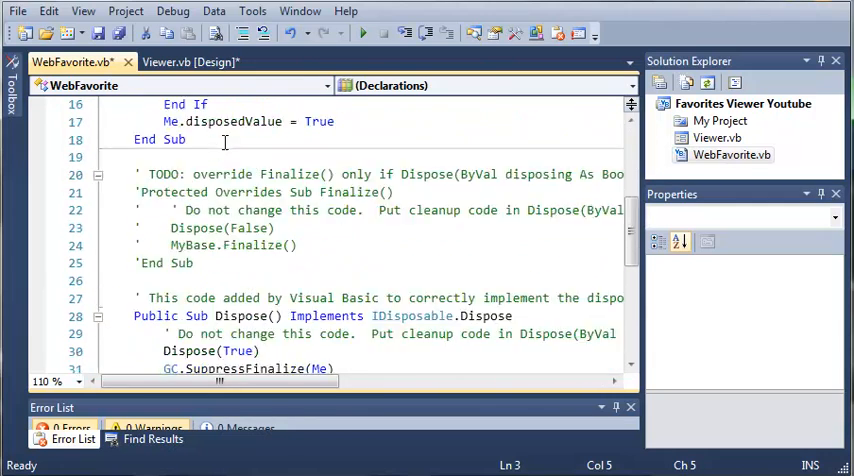
pyautogui.scroll(3)
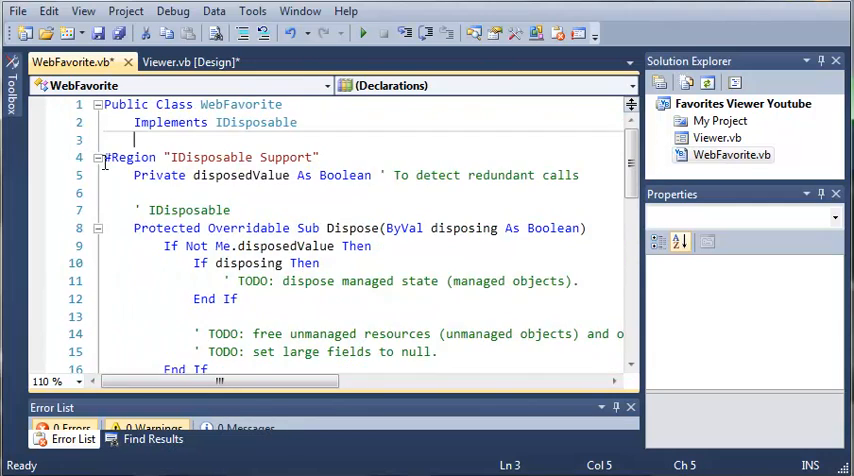
pyautogui.click(96, 158)
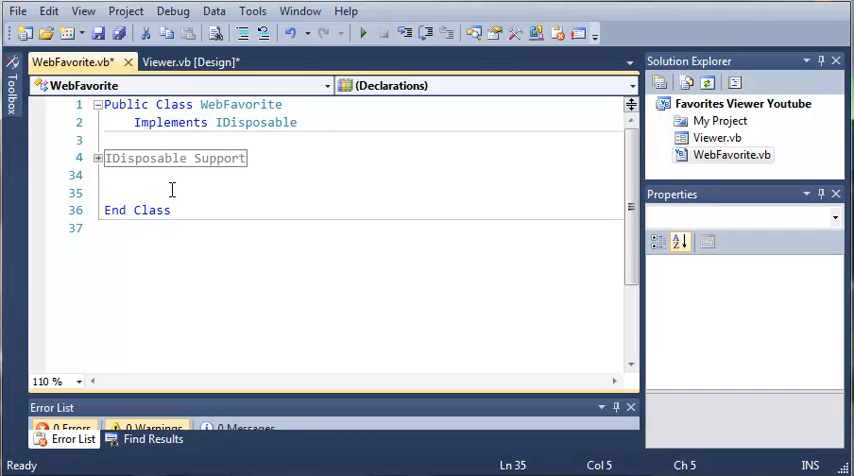
# - Add a 'Public Variables comment with Public Name As String and Public URL As String
pyautogui.write("'")
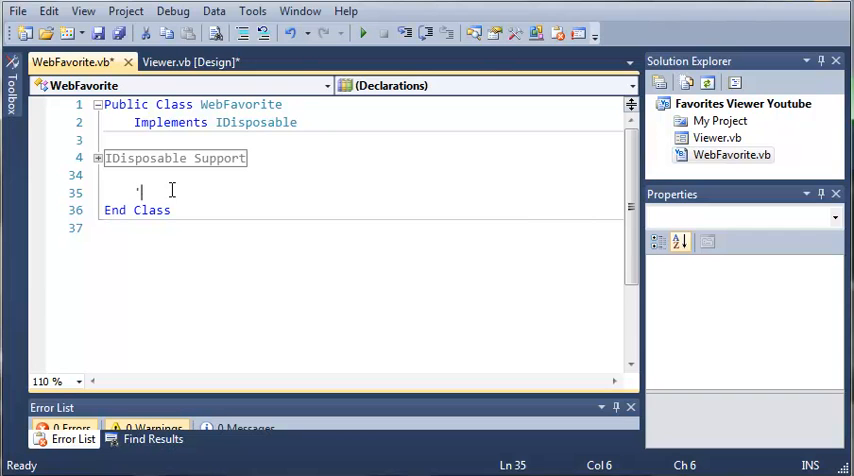
pyautogui.write("'Public Var")
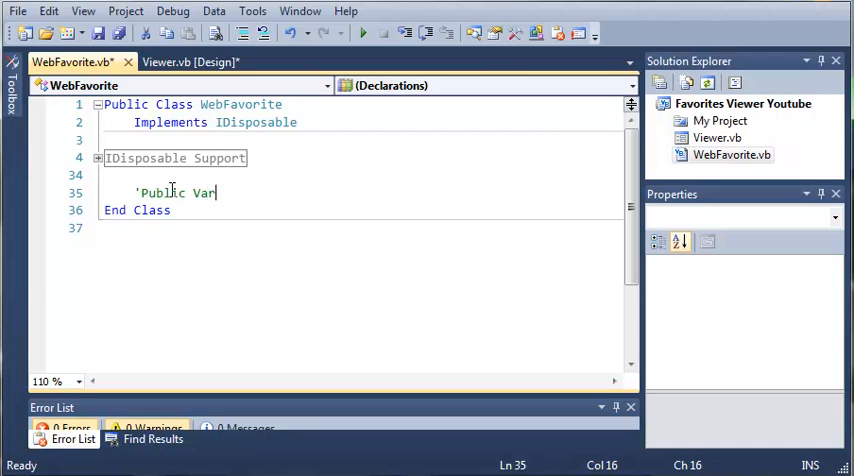
pyautogui.write('iables')
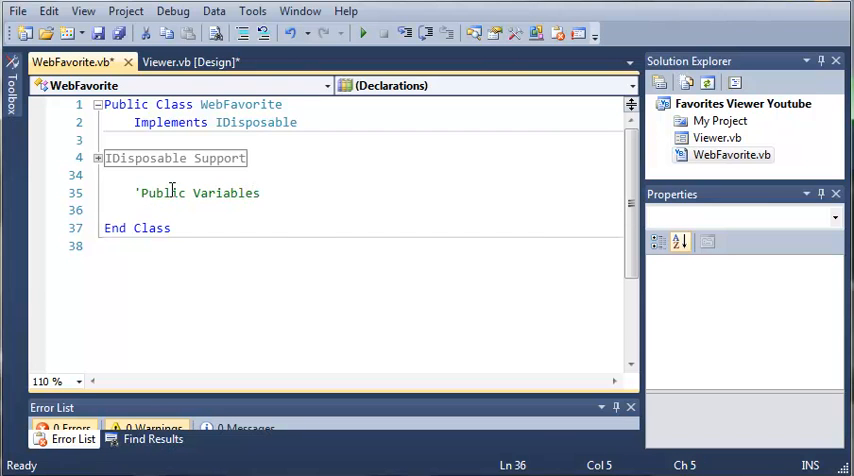
pyautogui.write('Public Name As')
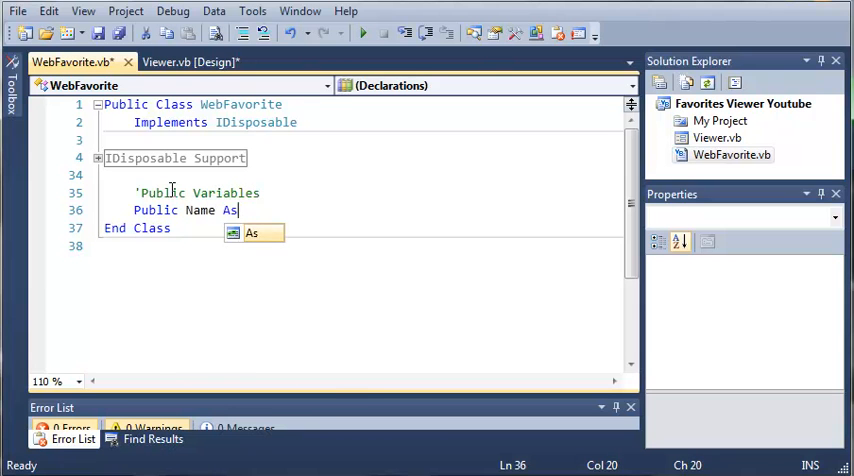
pyautogui.write('String')
pyautogui.write('Public')
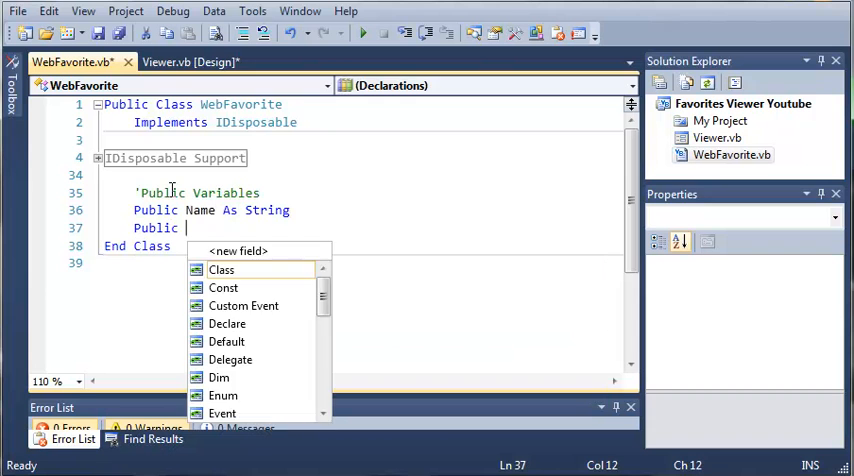
pyautogui.write('URL As String')
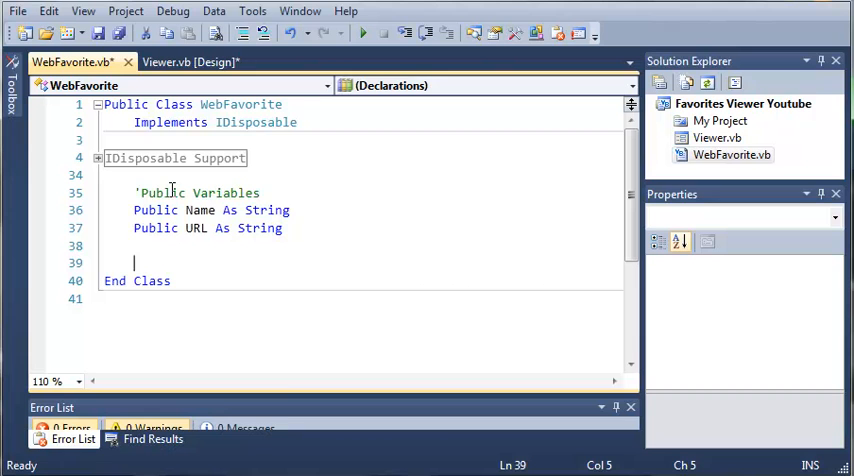
# - Add an empty Public Sub Load(ByVal FileName As String) to WebFavorite
pyautogui.write('Public')
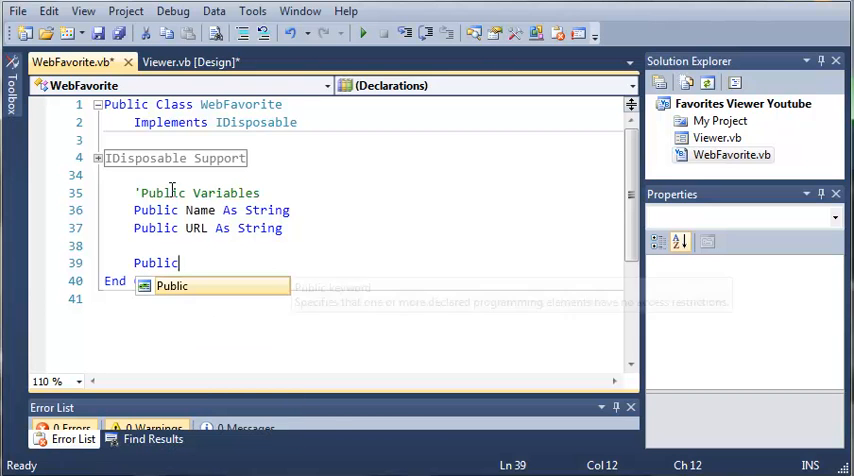
pyautogui.write('Sub')
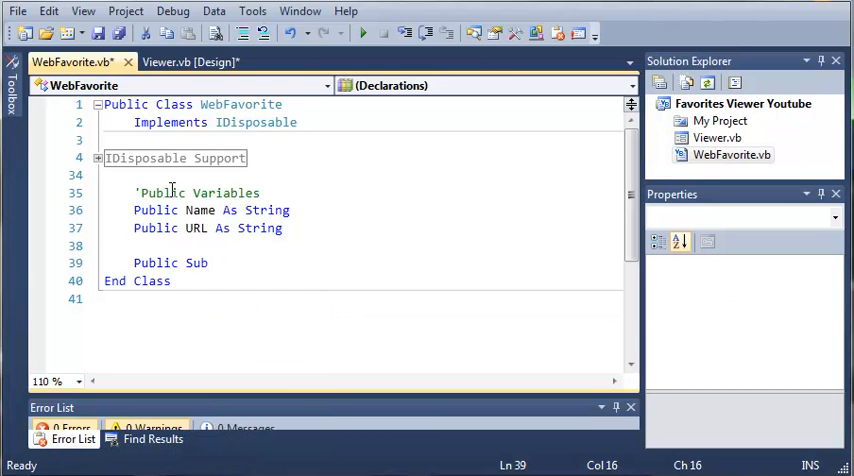
pyautogui.write('Load(')
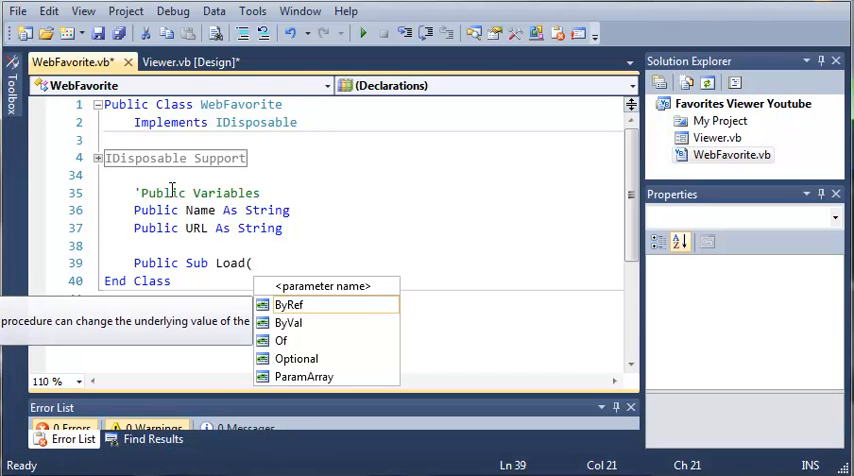
pyautogui.write('ByVal')
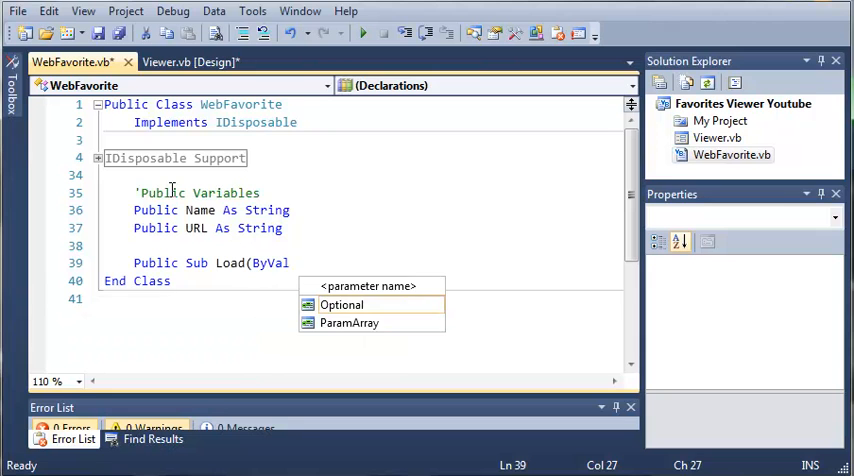
pyautogui.write('Fil')
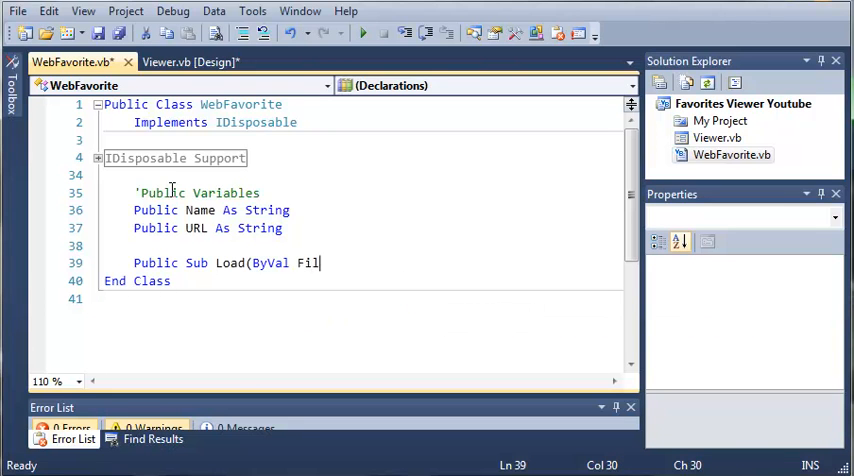
pyautogui.write('eName As String')
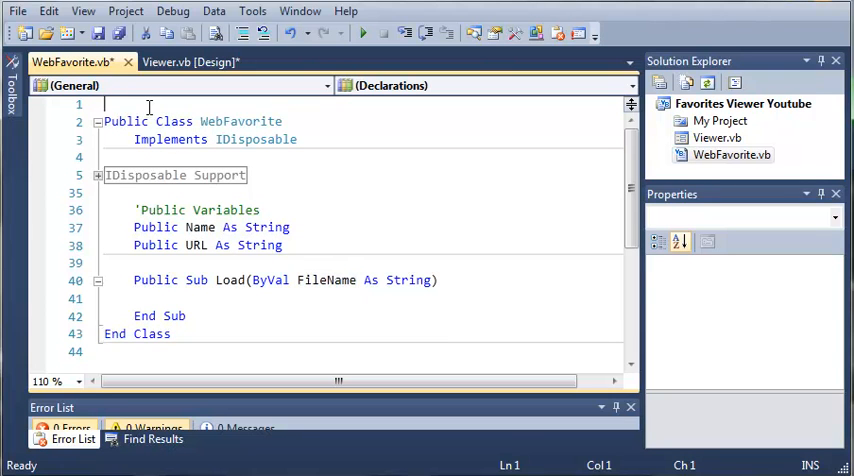
# - Import System.IO and declare strData As String and strLines() As String inside Load
pyautogui.write('Imports System')
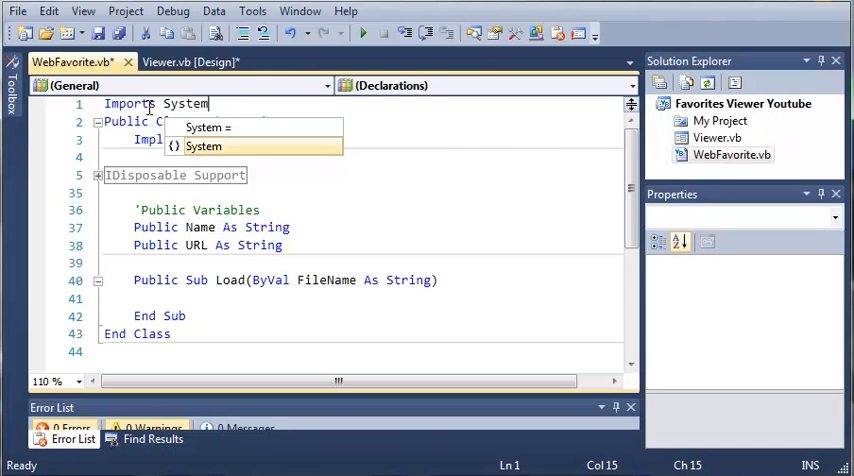
pyautogui.write('.IO')
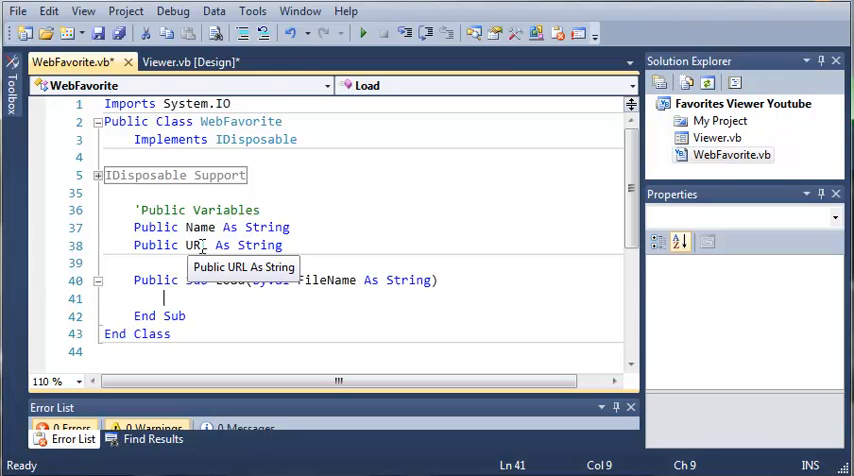
pyautogui.write('Dims')
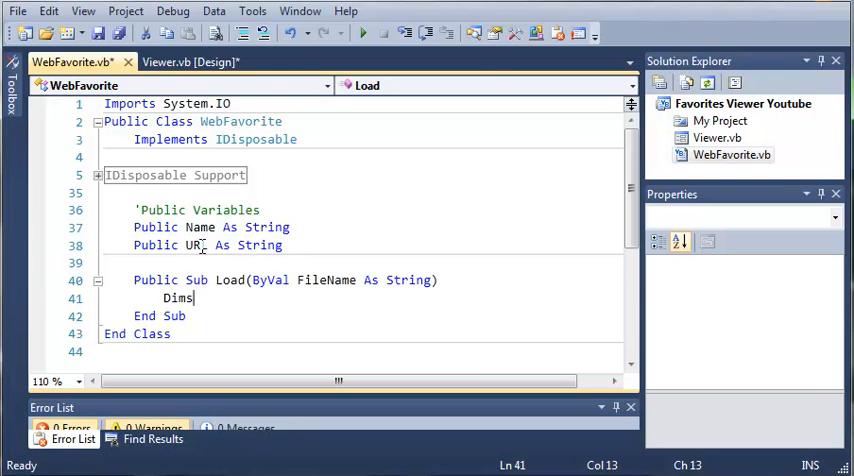
pyautogui.write('strData As String')
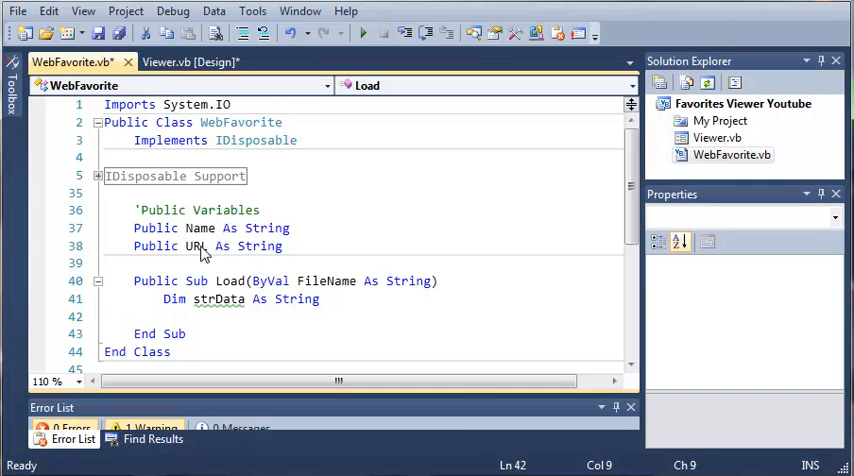
pyautogui.write('Dim str')
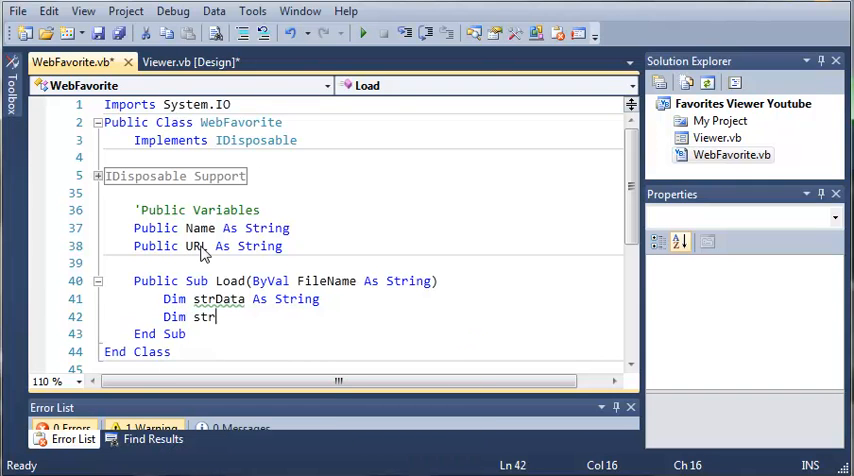
pyautogui.write('Line')
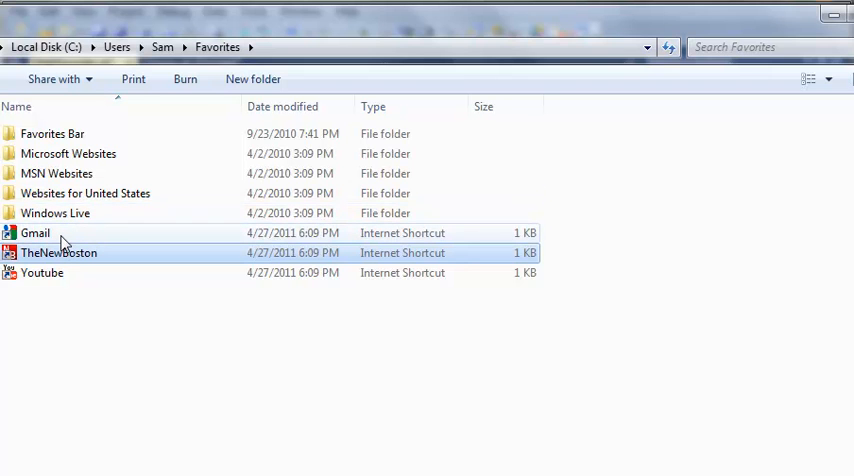
pyautogui.moveTo(36, 232)
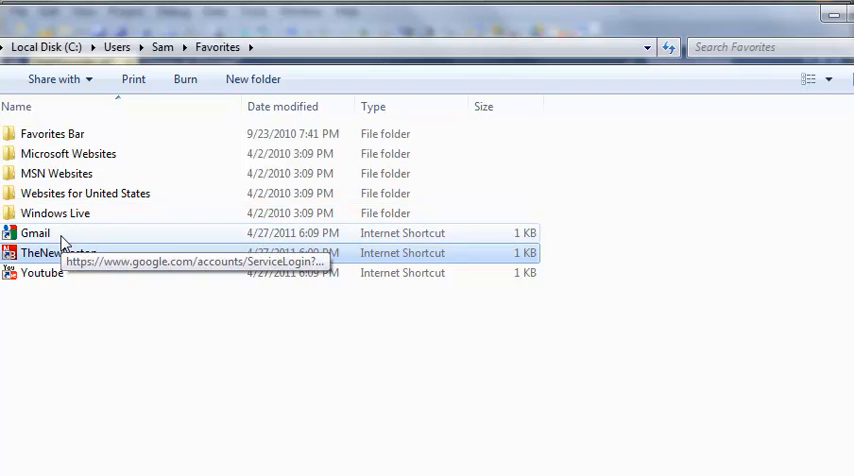
pyautogui.moveTo(56, 252)
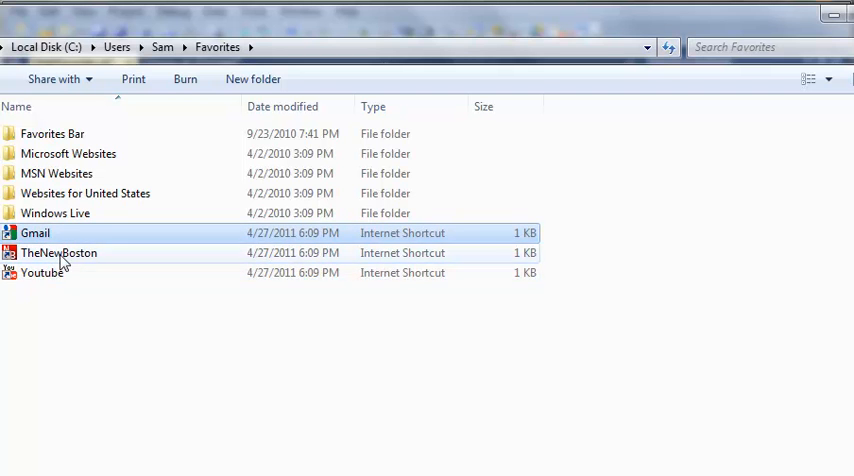
# - Select the TheNewBoston shortcut in the Favorites folder, then close the Explorer window
pyautogui.click(58, 252)
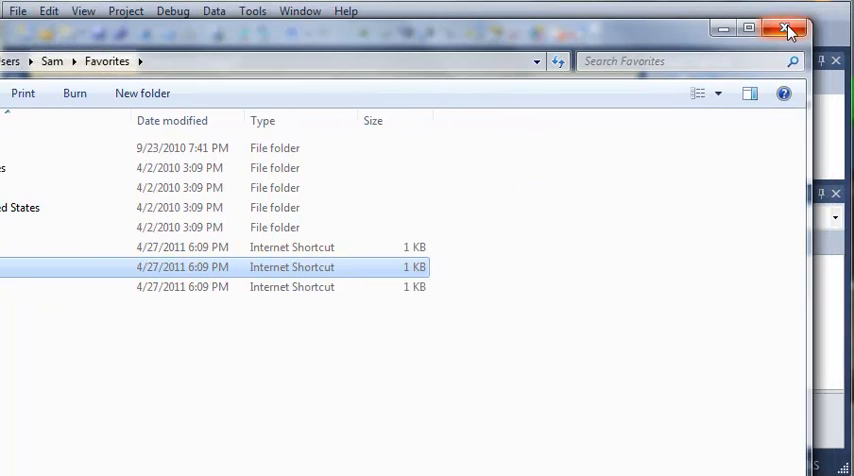
pyautogui.click(788, 28)
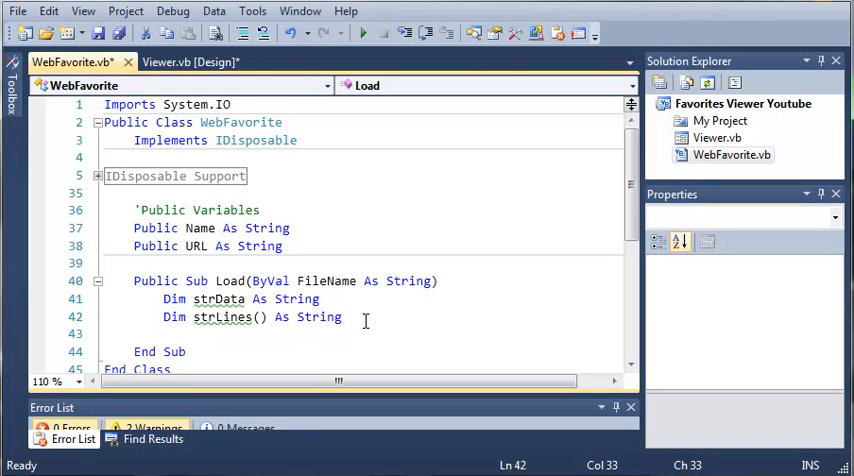
# - Declare Dim strLine As String on a new line in the Load method
pyautogui.press('Return')
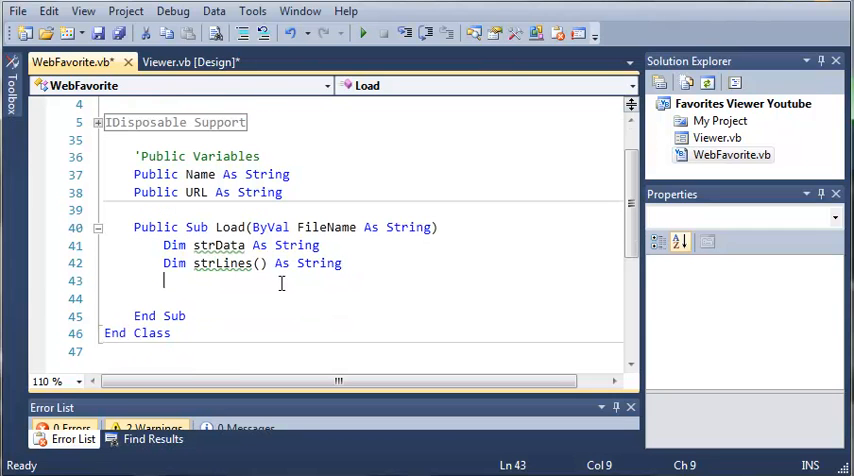
pyautogui.moveTo(230, 280)
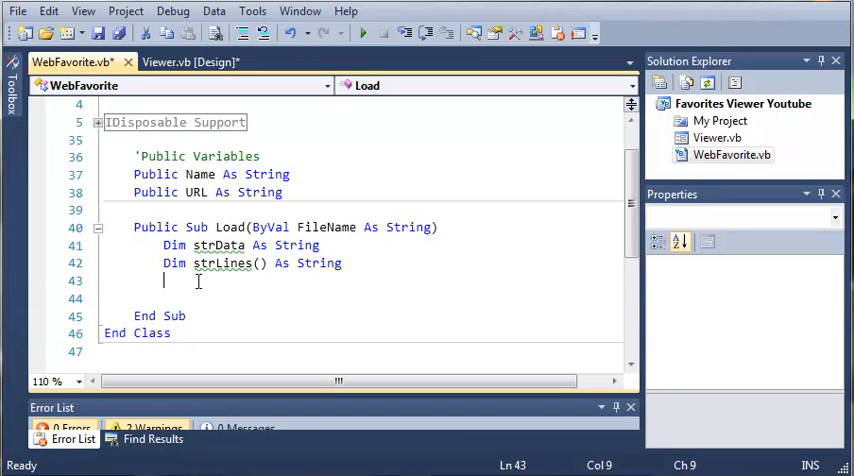
pyautogui.write('Dim')
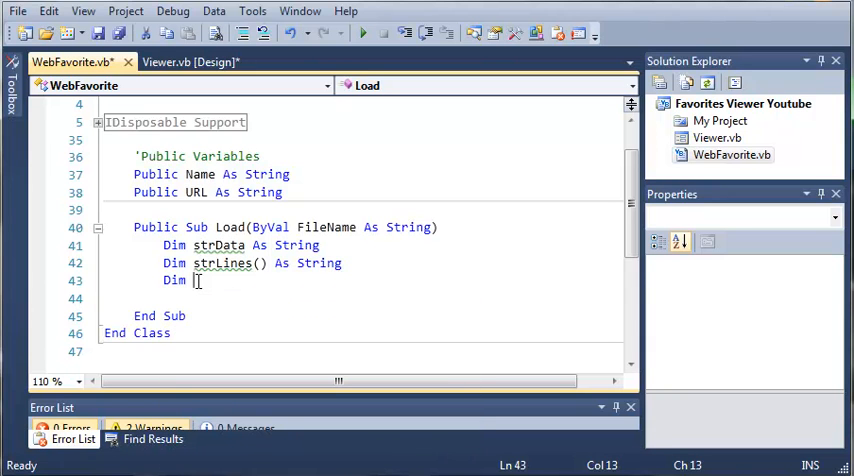
pyautogui.write('strLine As String')
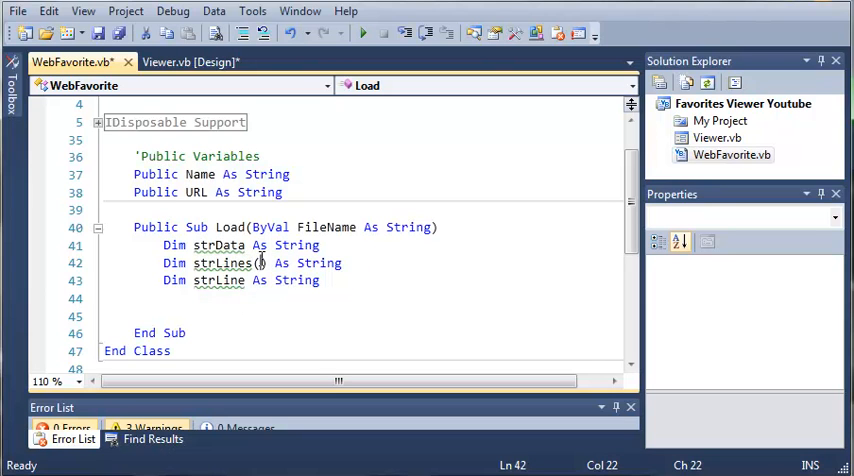
# - Declare objFileInfo As New FileInfo(FileName) after a blank line in Load
pyautogui.click(212, 316)
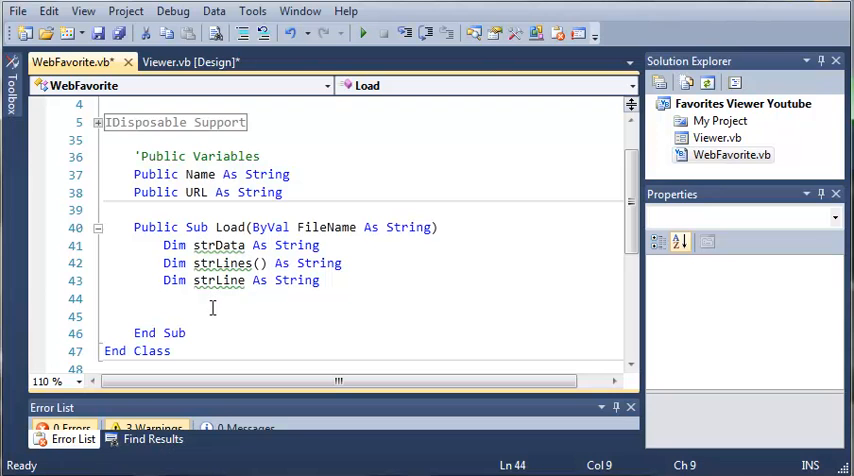
pyautogui.click(164, 314)
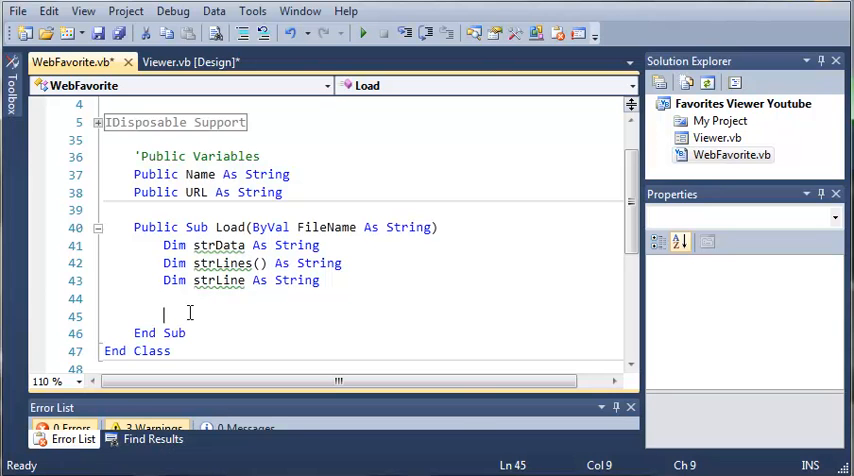
pyautogui.write('Dim obj')
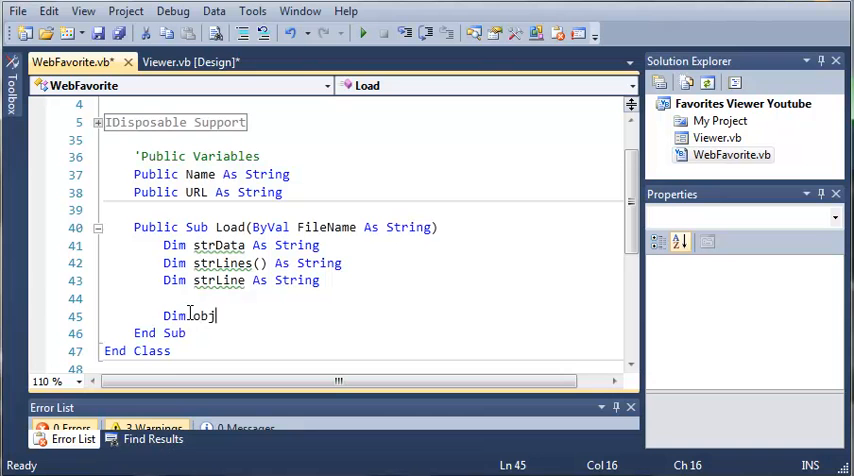
pyautogui.write('FileIn')
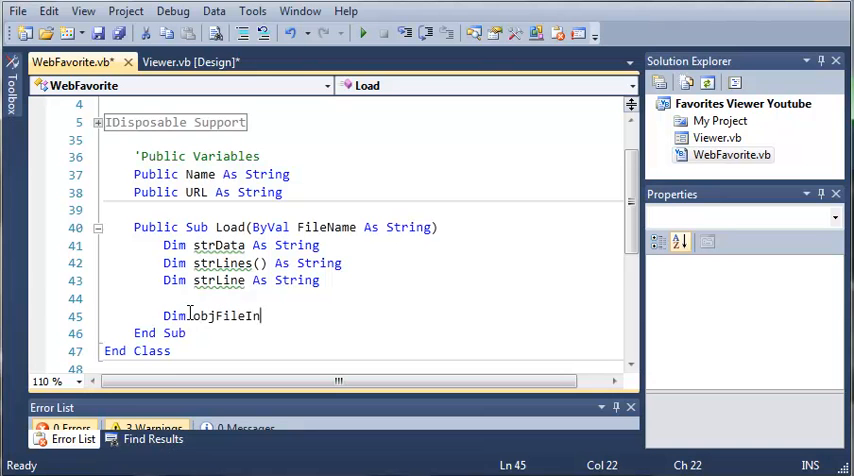
pyautogui.write('fo As New')
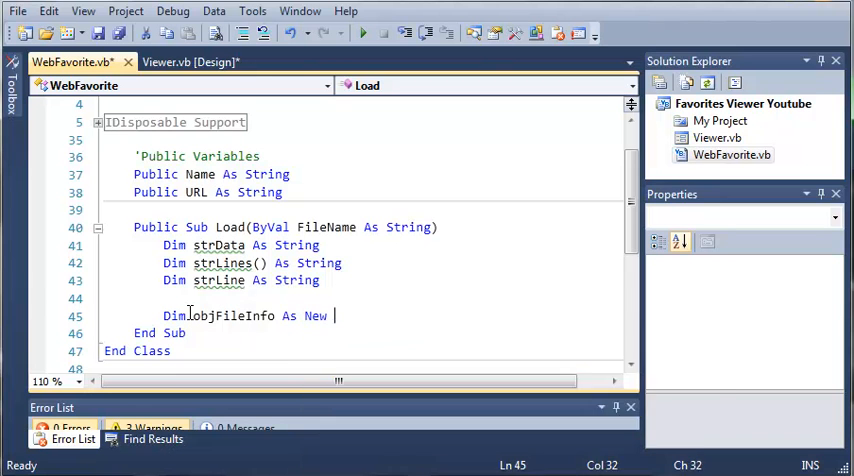
pyautogui.write('FileInfo(FileName')
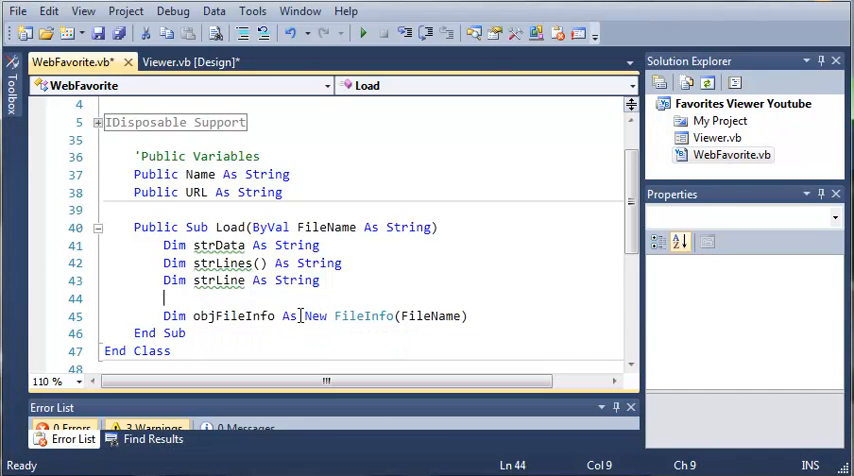
pyautogui.moveTo(364, 316)
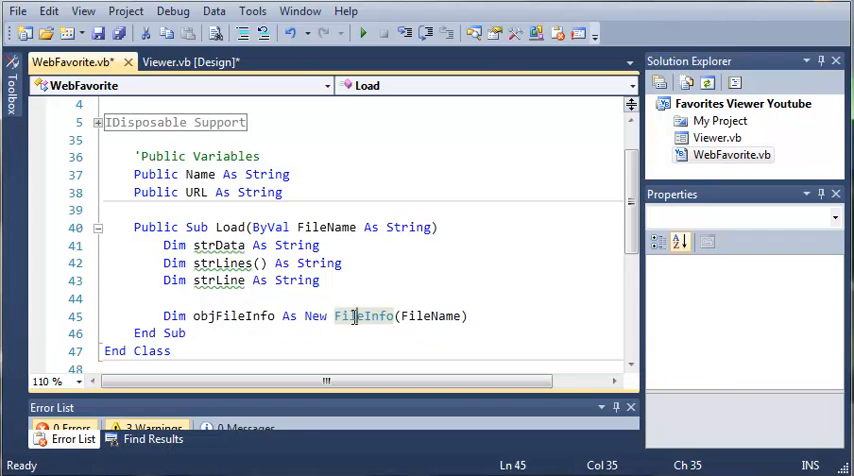
pyautogui.moveTo(364, 316)
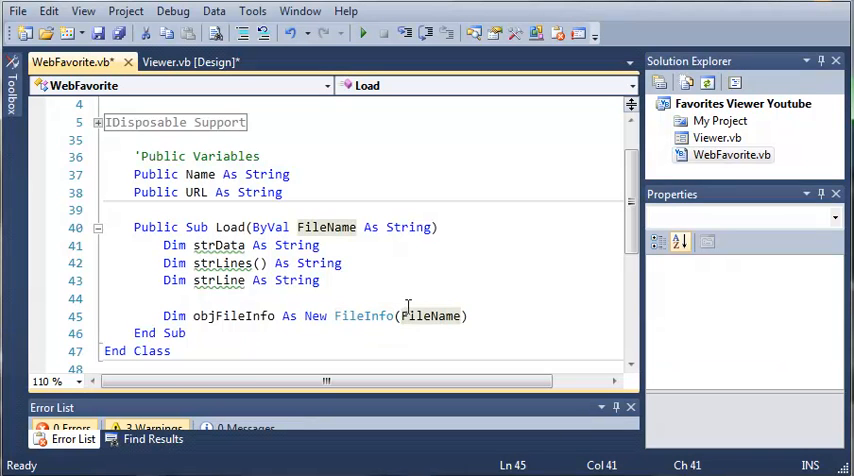
pyautogui.doubleClick(430, 316)
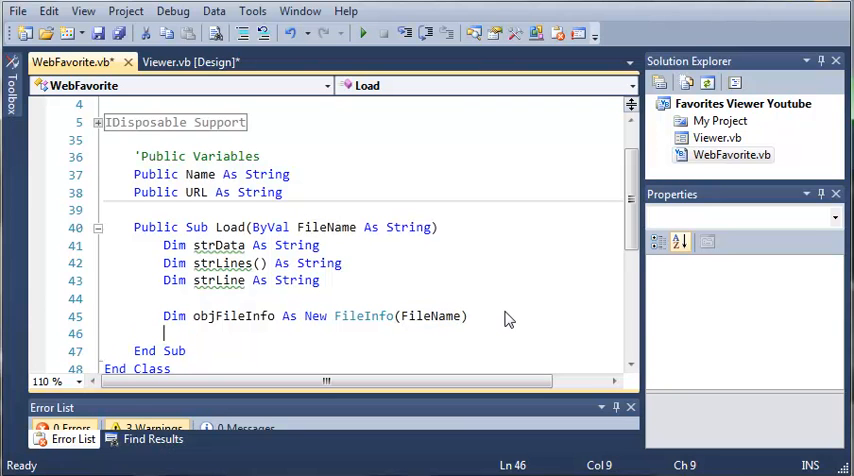
# - Start Name = objFileInfo.Name.Substring(0, as the file-name assignment in Load
pyautogui.write('Name')
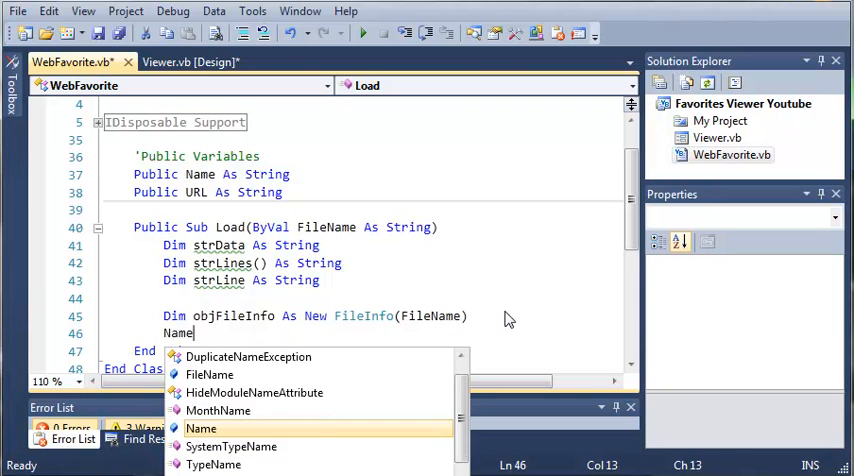
pyautogui.write('= objFileInfo.Name.Substring(')
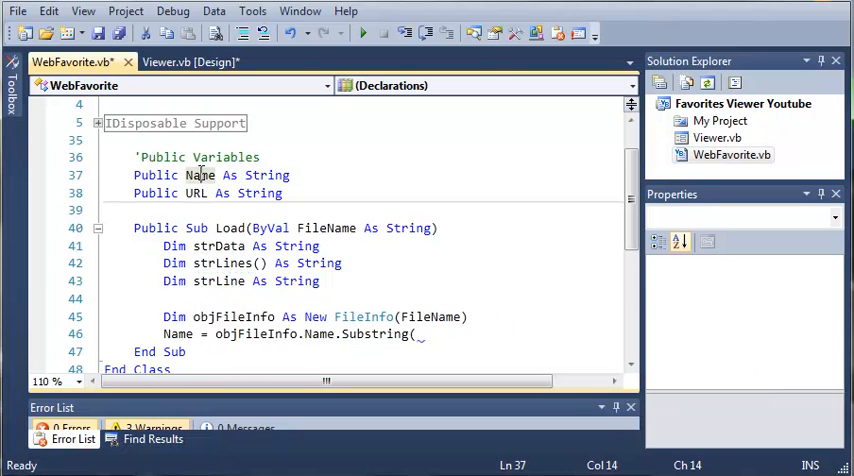
pyautogui.click(438, 334)
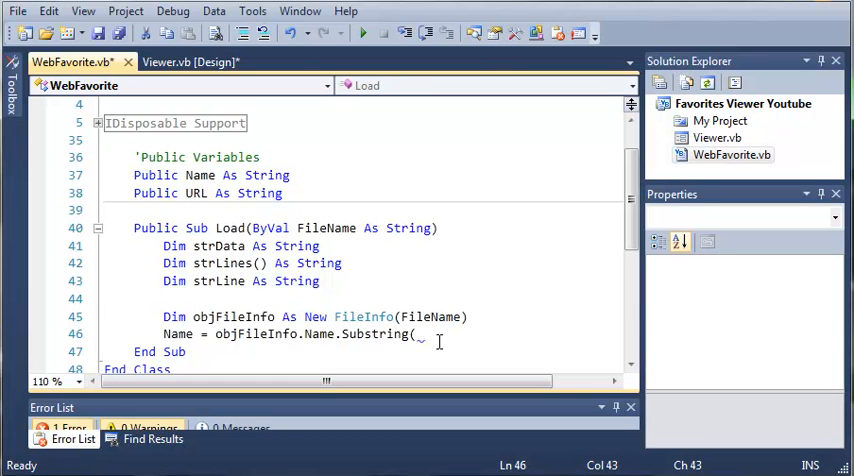
pyautogui.write('0')
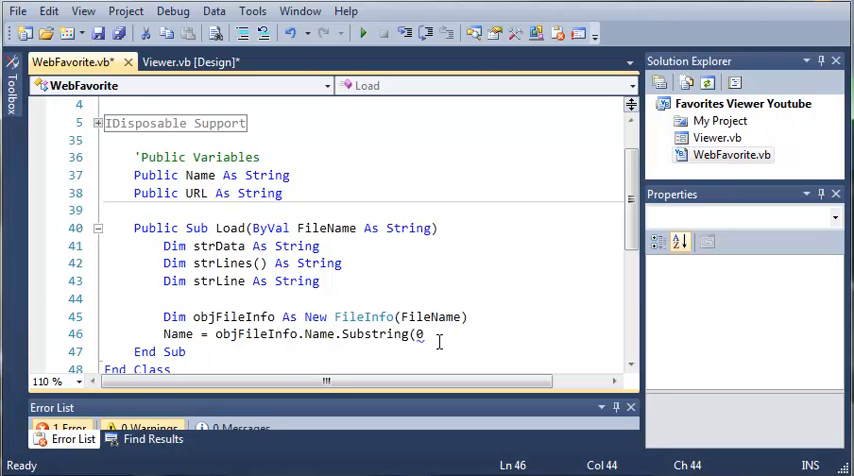
pyautogui.write('0')
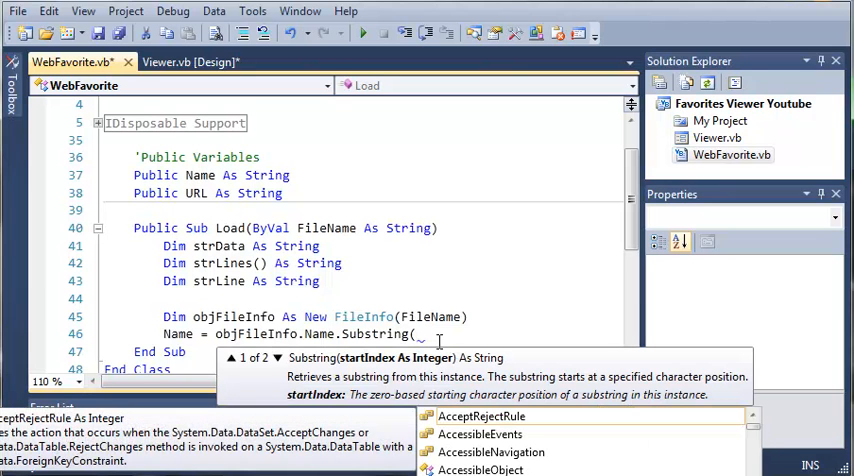
pyautogui.write('0')
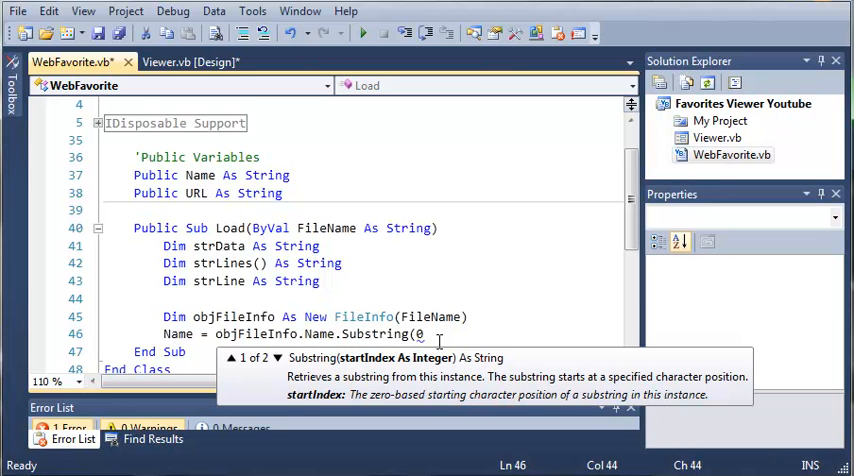
pyautogui.write(',')
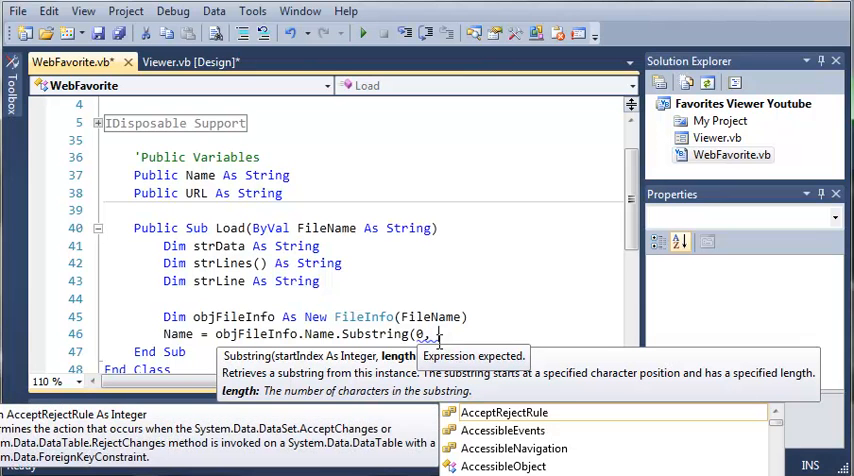
# - Complete the length as objFileInfo.Name.Length - objFileInfo.Extension.Length
pyautogui.write('objFileInfo.')
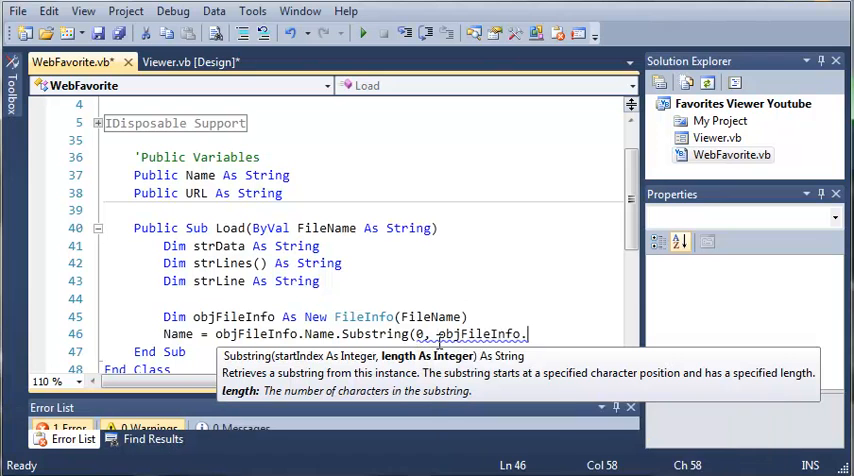
pyautogui.write('Name')
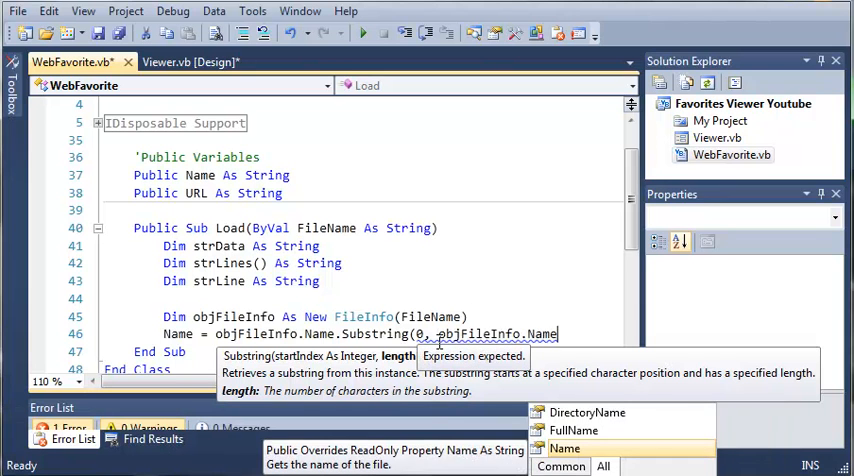
pyautogui.write('Length -')
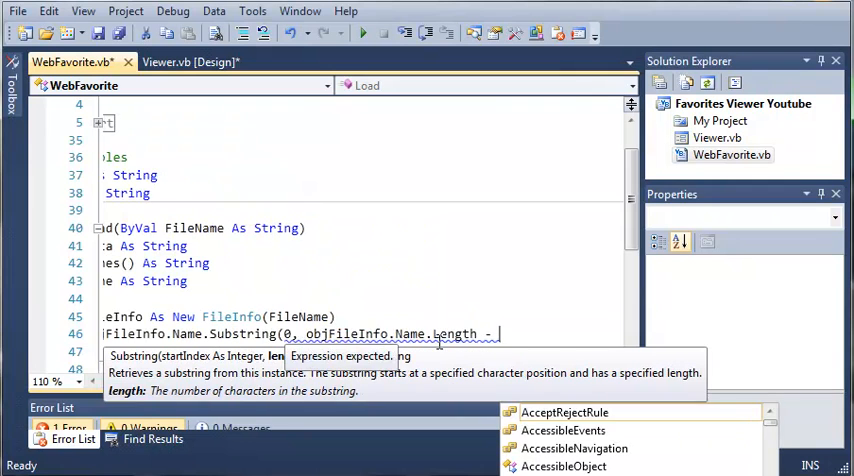
pyautogui.write('Obj')
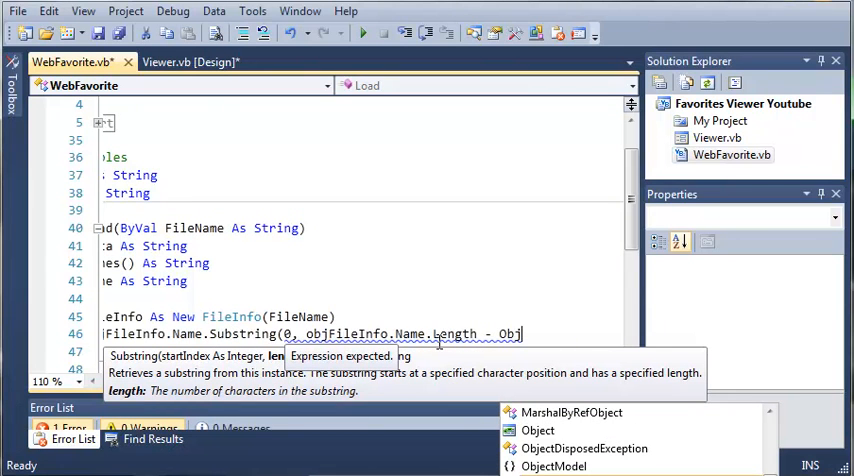
pyautogui.write('objFileInfo.')
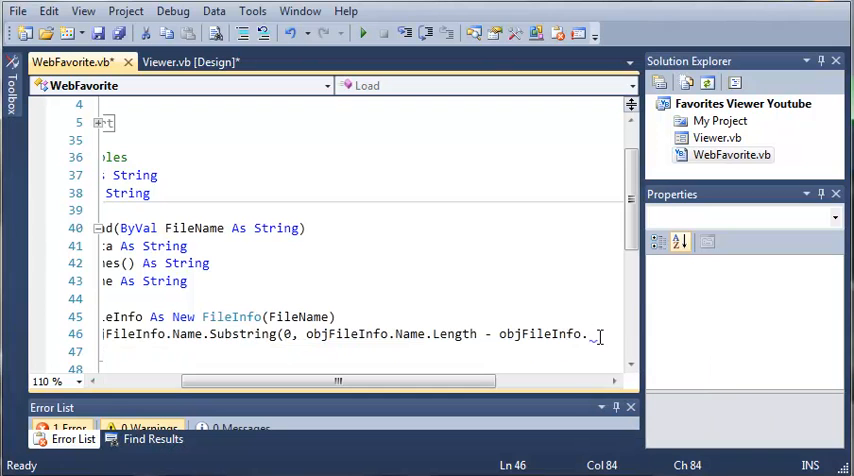
pyautogui.write('E')
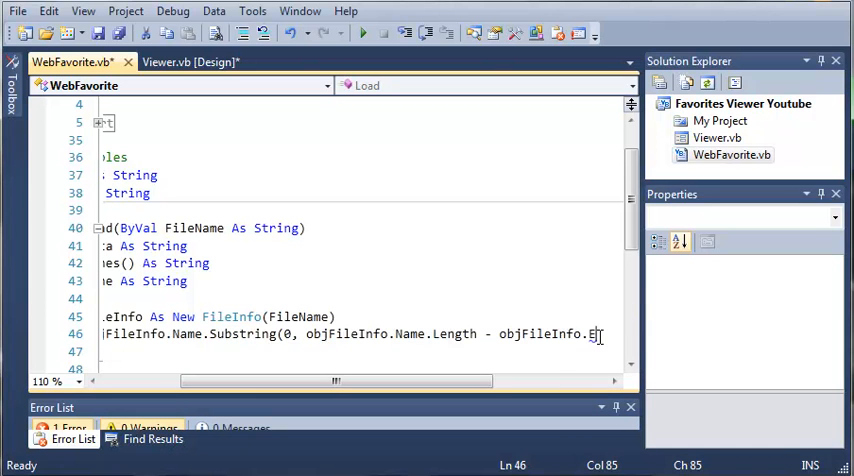
pyautogui.write('xtension.L')
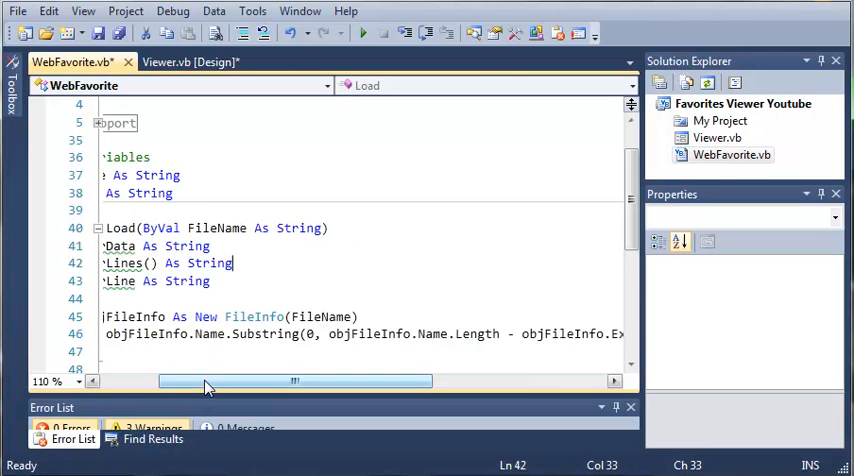
pyautogui.hscroll(-3)
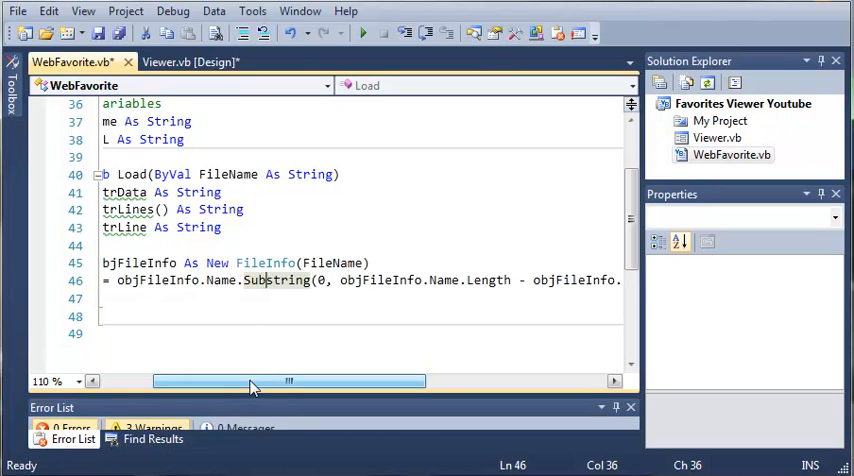
pyautogui.moveTo(250, 380); pyautogui.dragTo(300, 380)
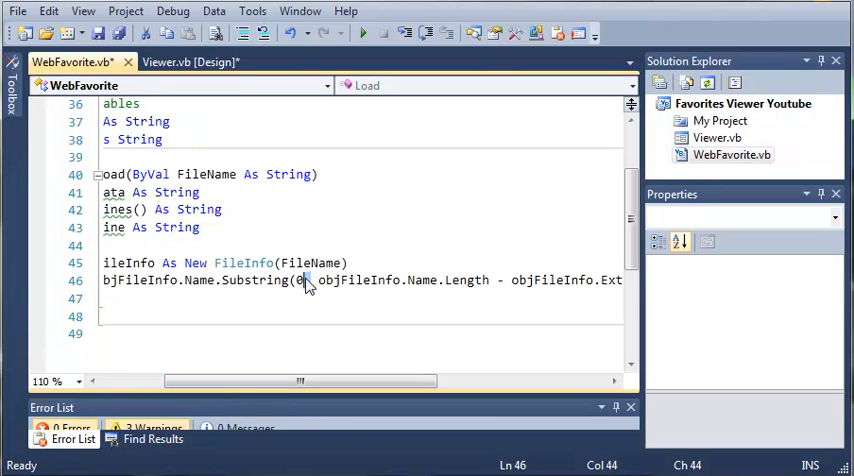
pyautogui.moveTo(304, 280)
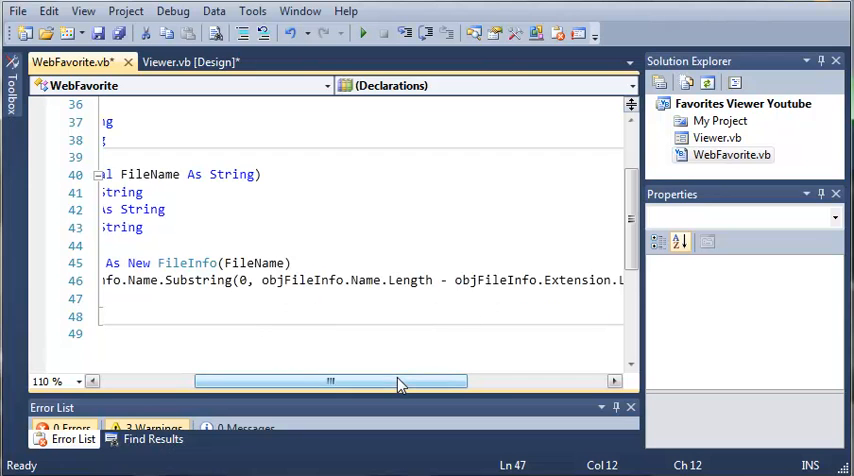
pyautogui.moveTo(330, 380); pyautogui.dragTo(380, 380)
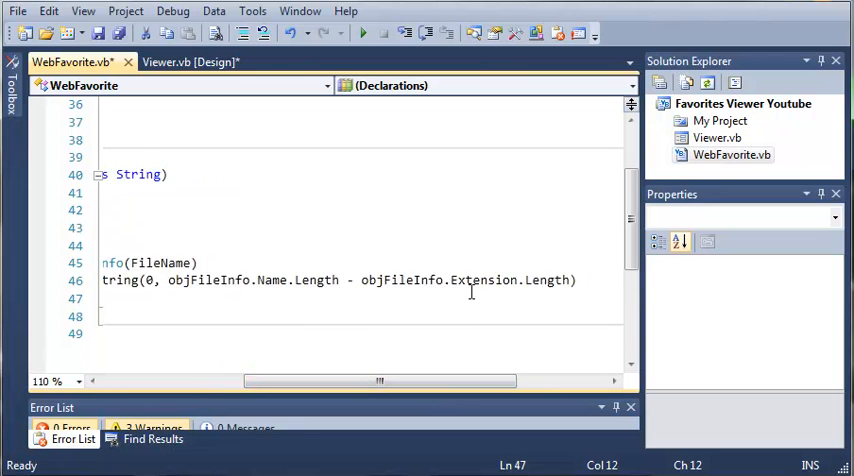
pyautogui.moveTo(484, 280)
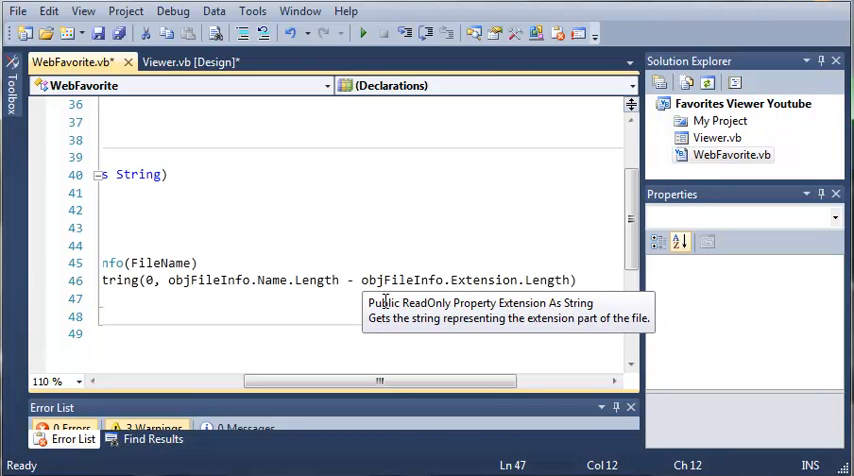
pyautogui.moveTo(256, 280)
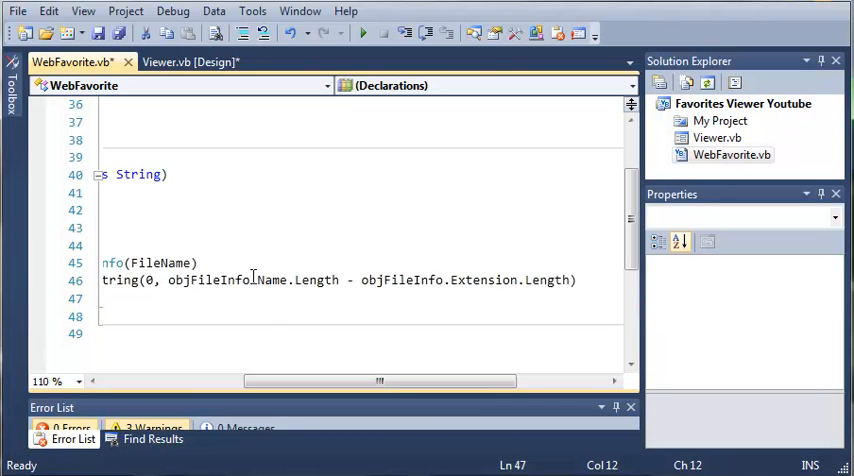
pyautogui.moveTo(268, 338)
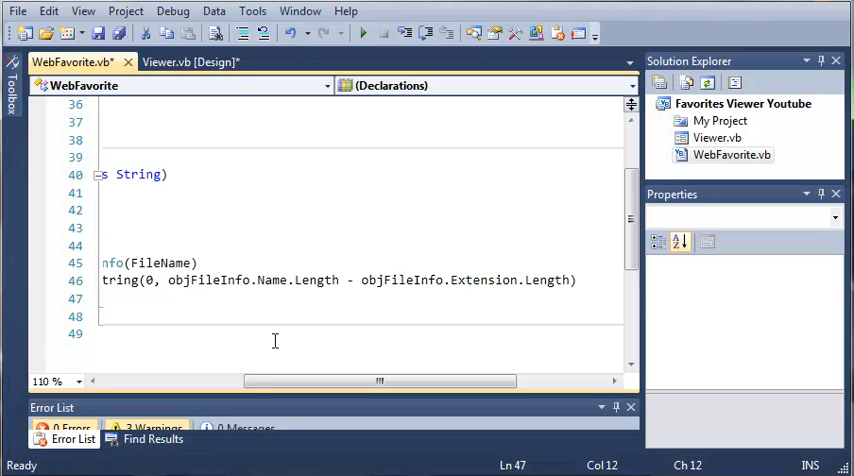
pyautogui.hscroll(-3)
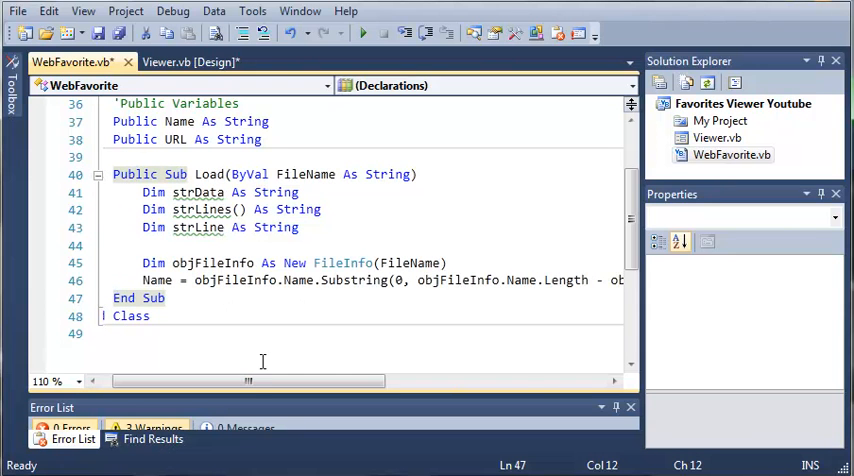
pyautogui.hscroll(3)
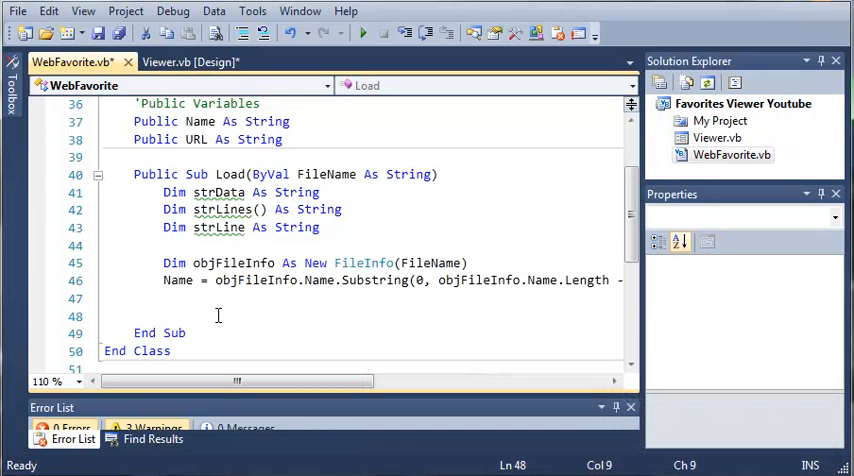
# - Start a new line strLines = strData.Split(New String(){ in Load
pyautogui.write('strLines =')
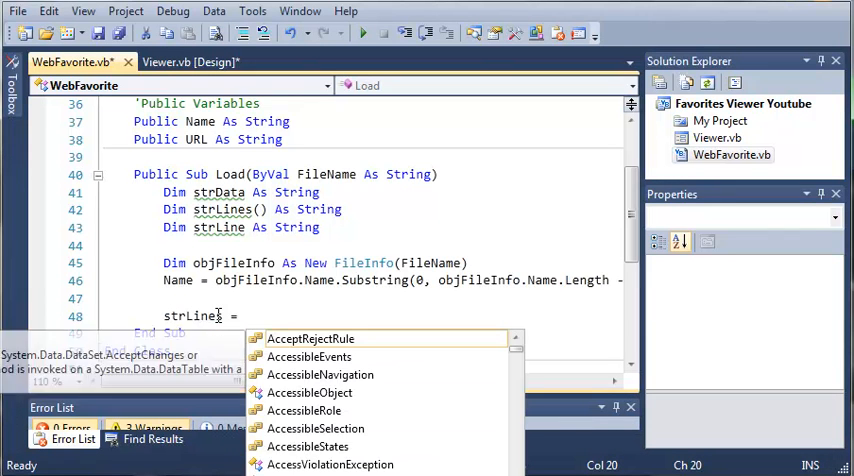
pyautogui.write('strData')
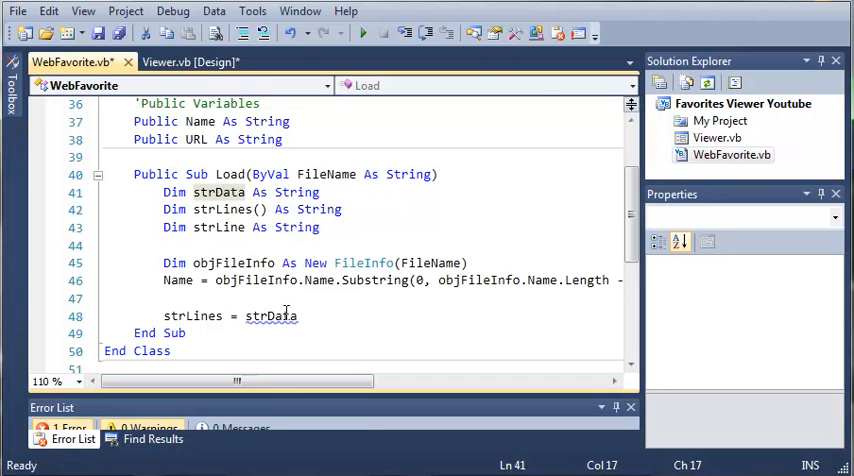
pyautogui.click(296, 316)
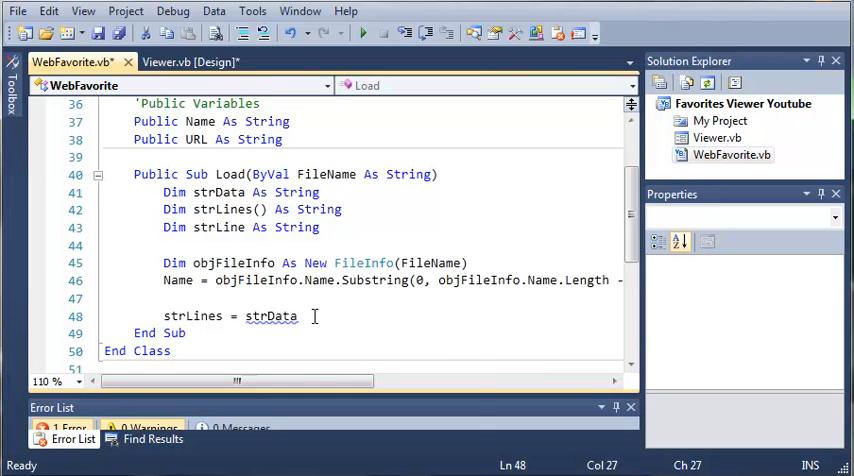
pyautogui.write('.Split(')
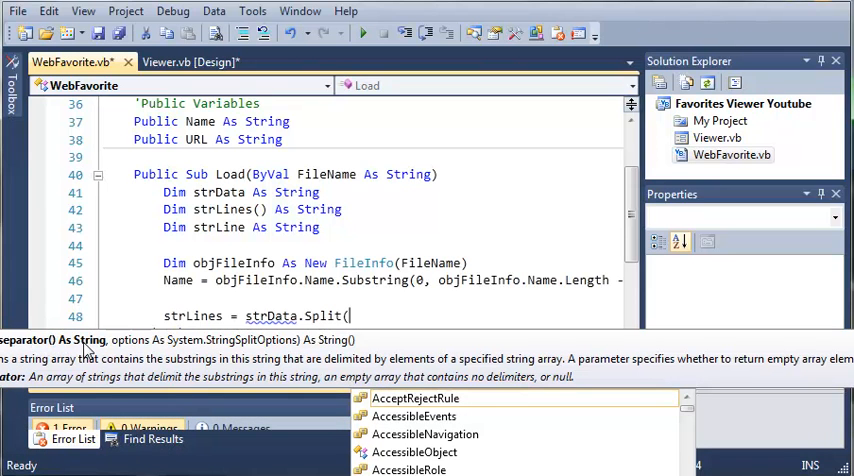
pyautogui.write('New String(){')
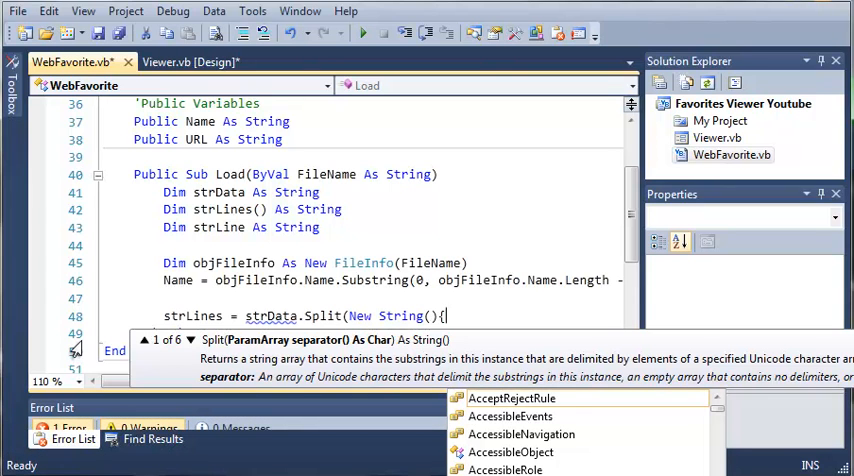
# - Finish the Split call with {ControlChars.CrLf} and StringSplitOptions.RemoveEmptyEntries
pyautogui.write('ControlChars.CrLf}')
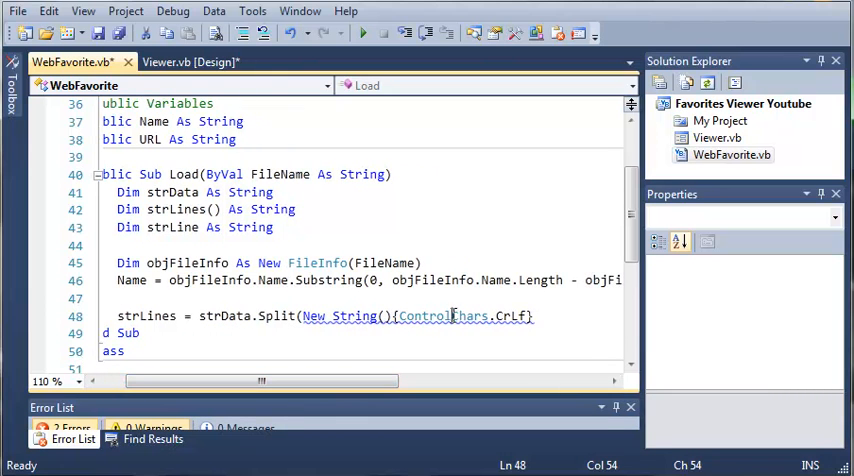
pyautogui.moveTo(412, 316)
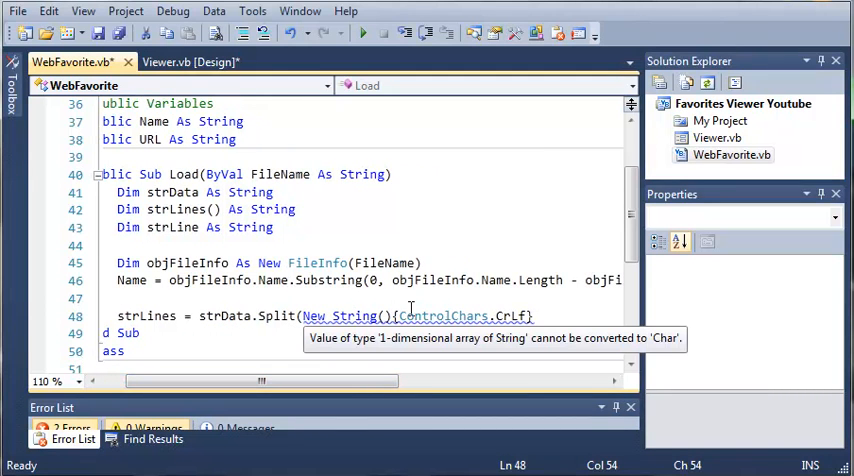
pyautogui.moveTo(304, 280)
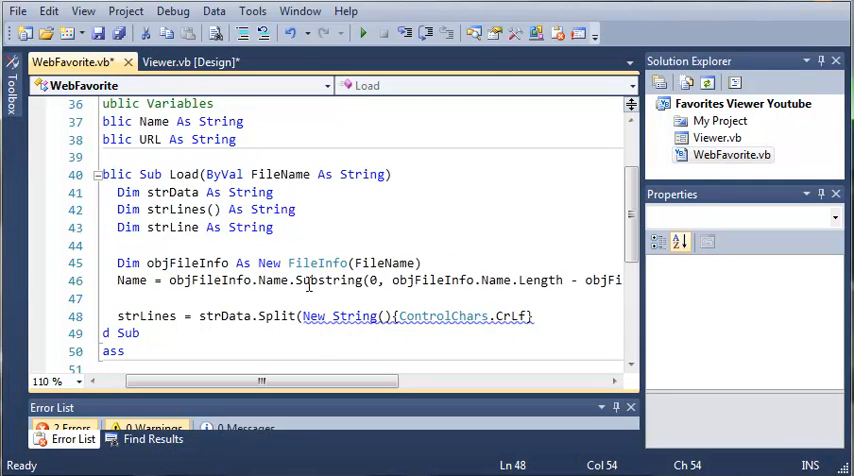
pyautogui.moveTo(470, 292)
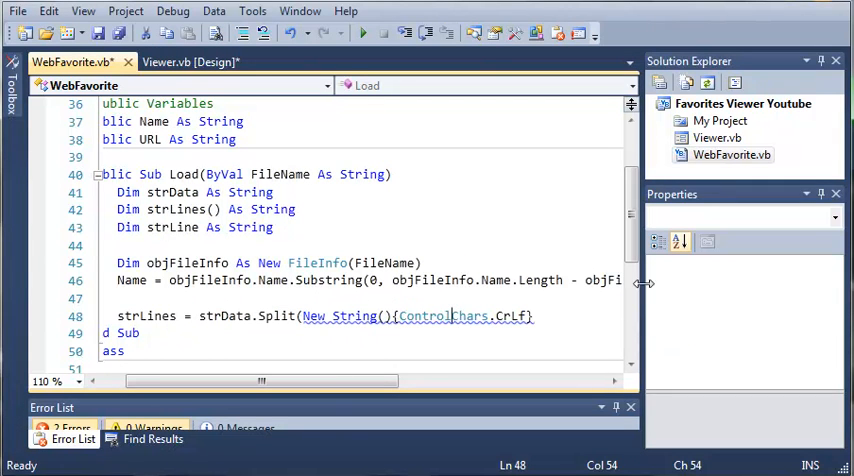
pyautogui.moveTo(424, 316)
pyautogui.write(', StringSplitOptions.RemoveEmptyEntries')
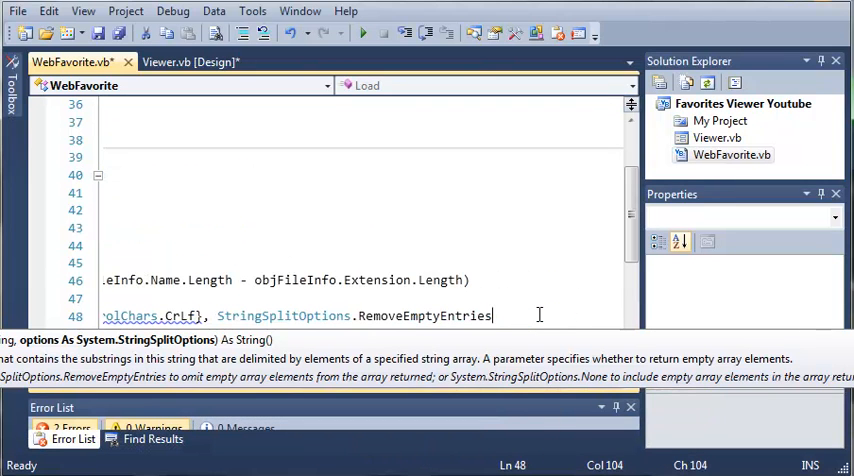
pyautogui.write('}')
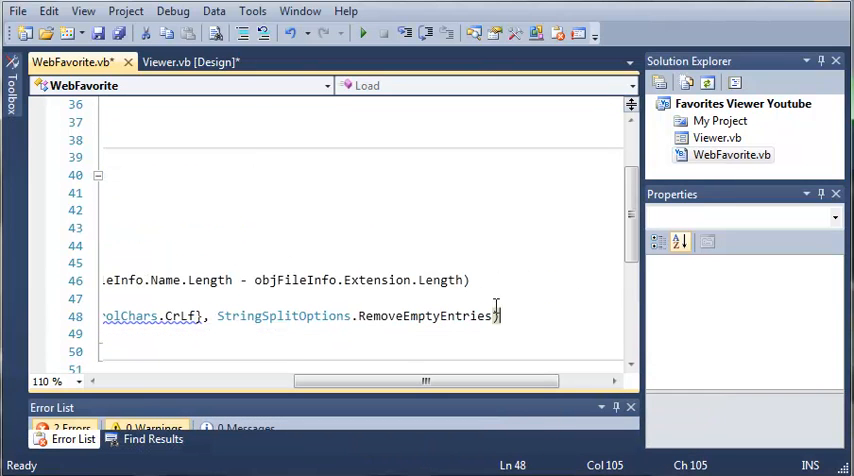
pyautogui.moveTo(424, 380); pyautogui.dragTo(250, 380)
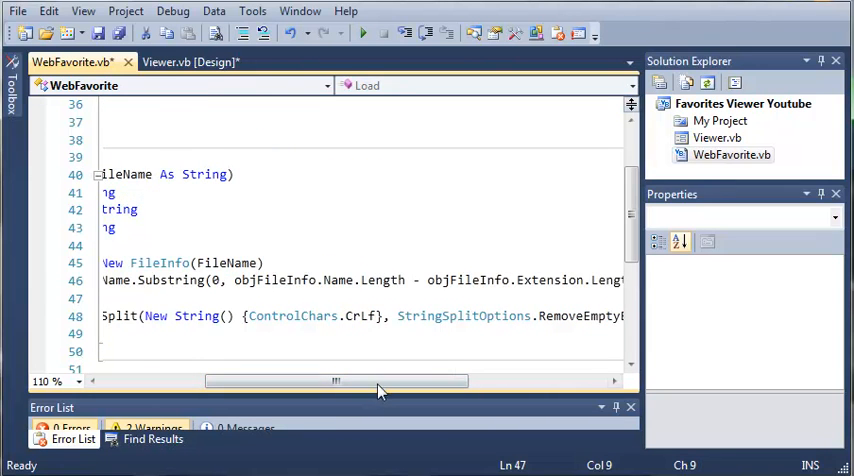
pyautogui.moveTo(336, 380); pyautogui.dragTo(230, 380)
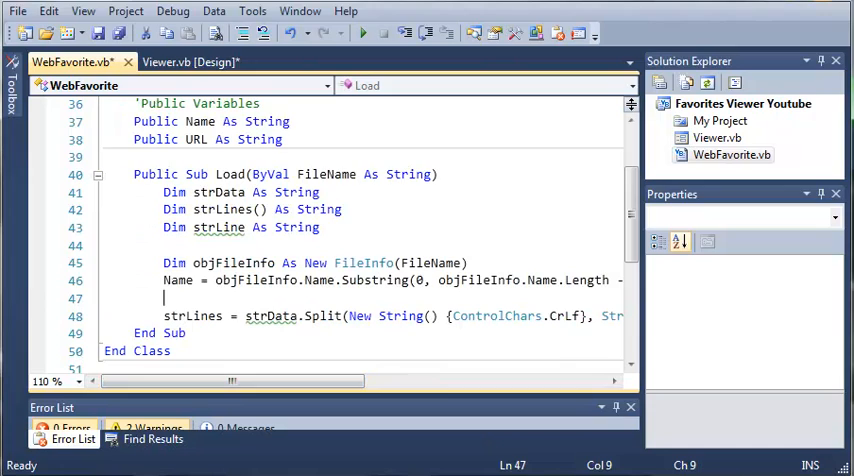